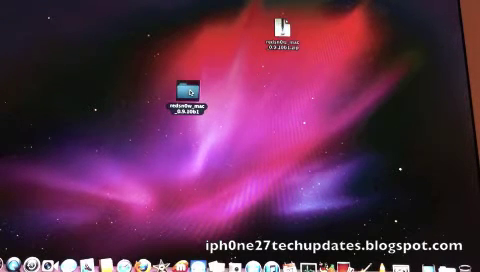
pyautogui.click(190, 90)
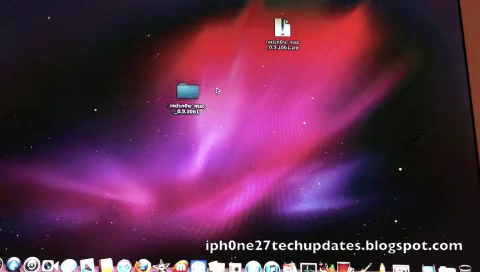